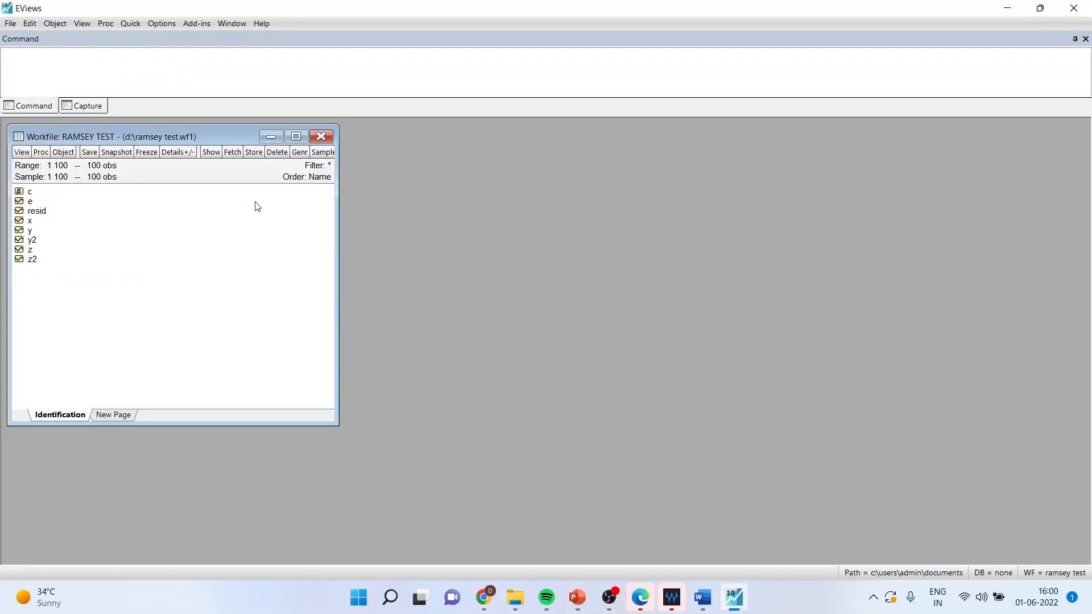
Specify a least-squares equation 'y c x z' via Quick > Estimate Equation.
left_click(129, 23)
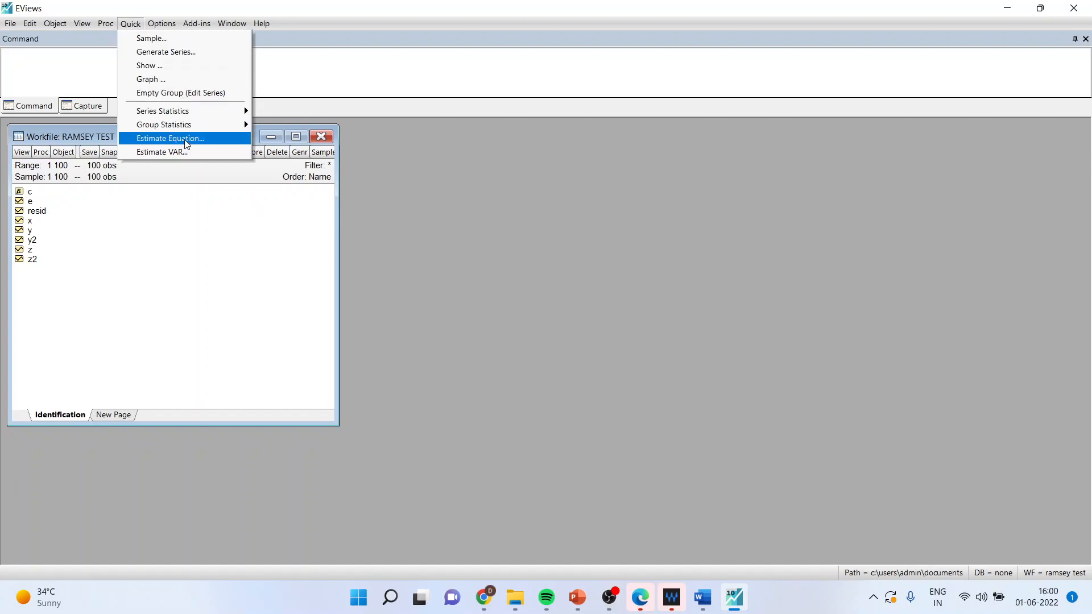
left_click(170, 137)
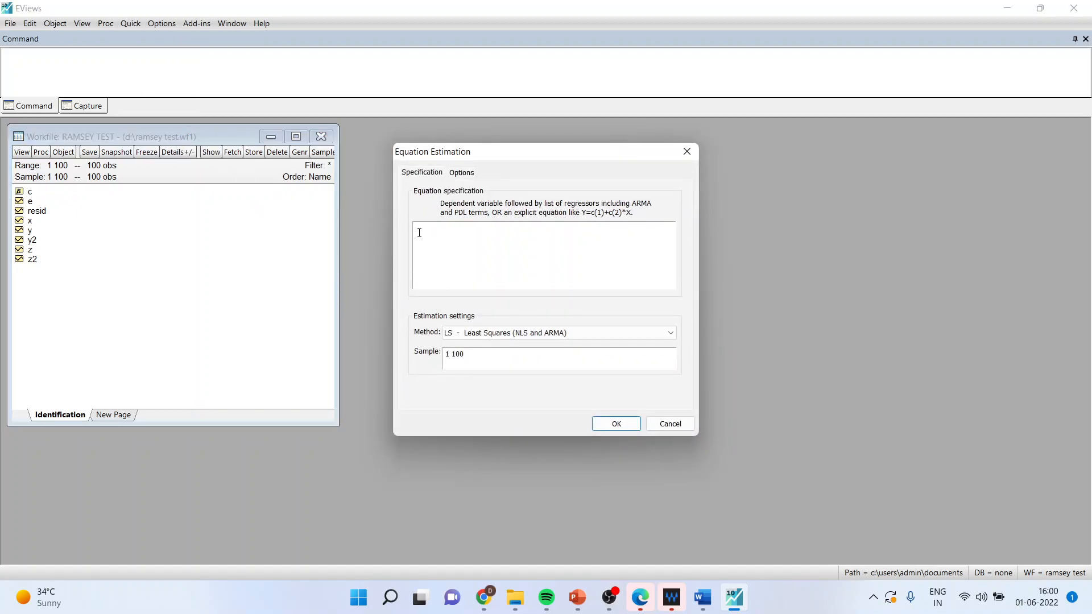
type("y c x")
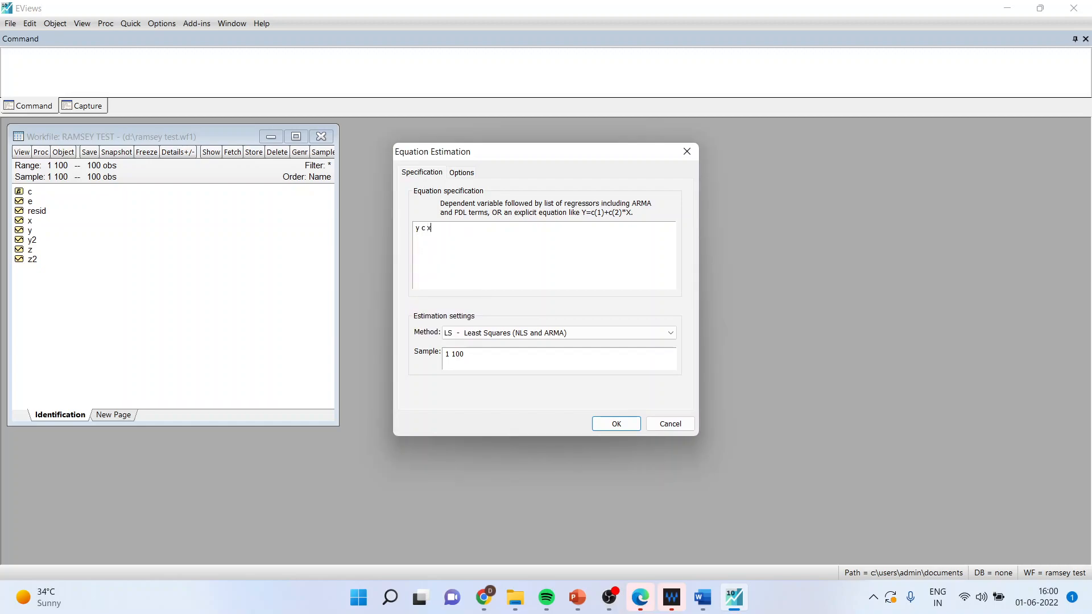
type("z")
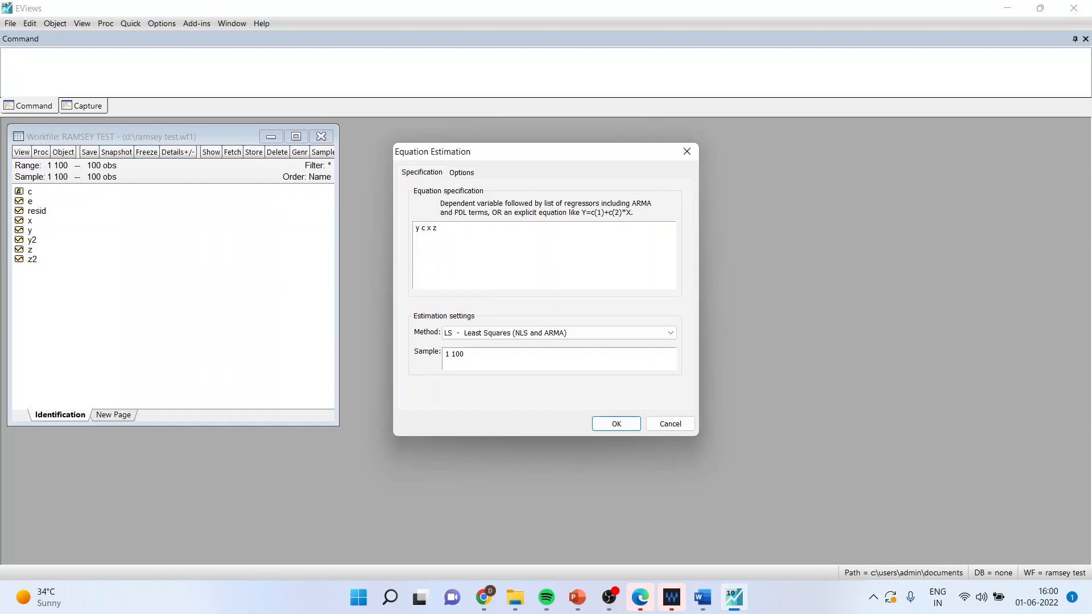
left_click(420, 233)
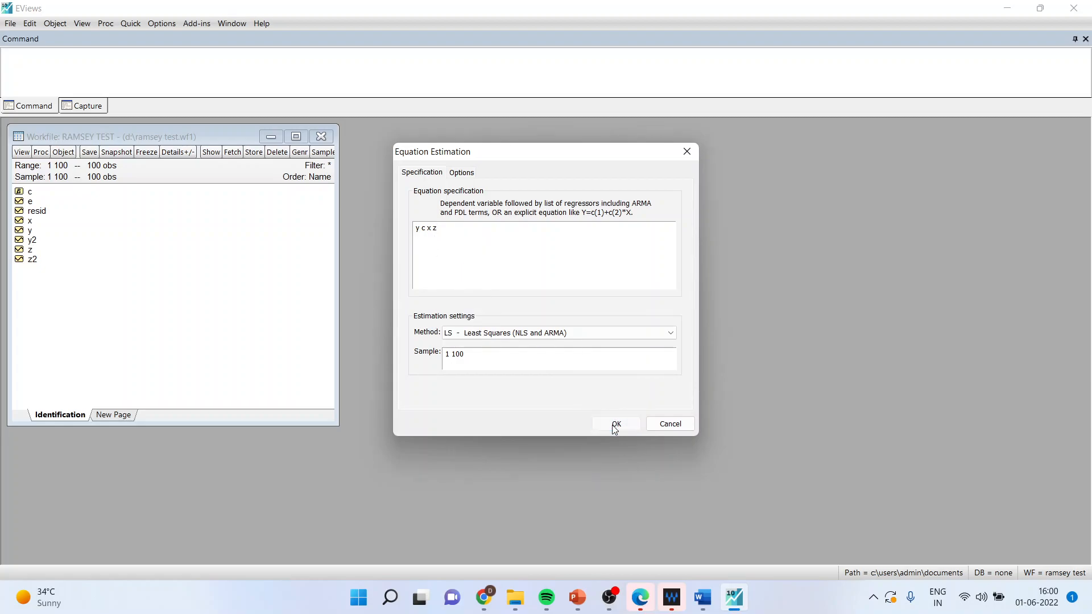
Estimate y on c, x, z and open the equation's stability diagnostics menu.
left_click(615, 424)
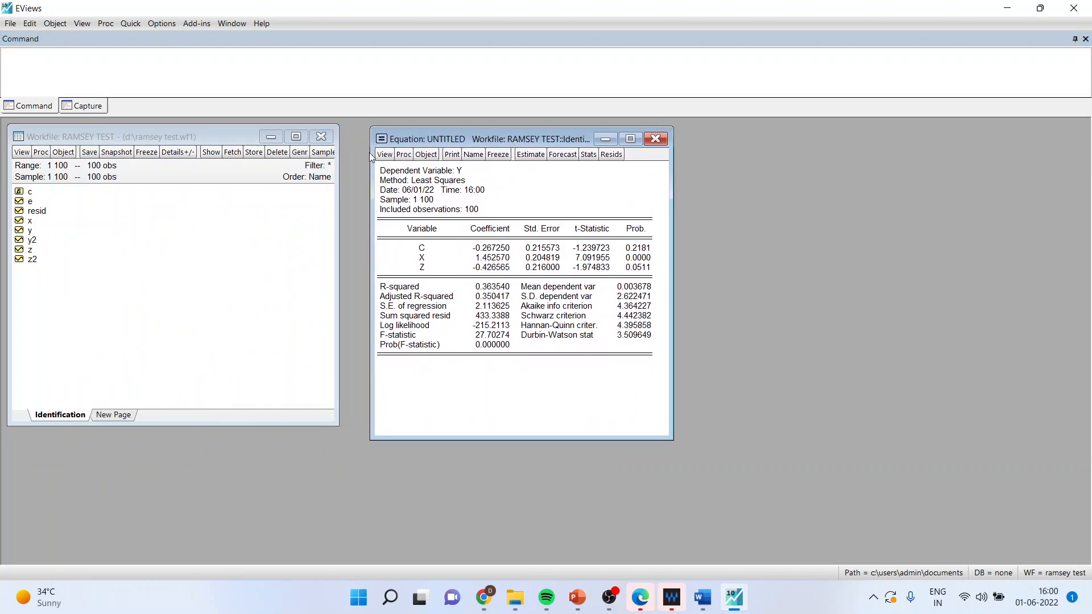
left_click(384, 154)
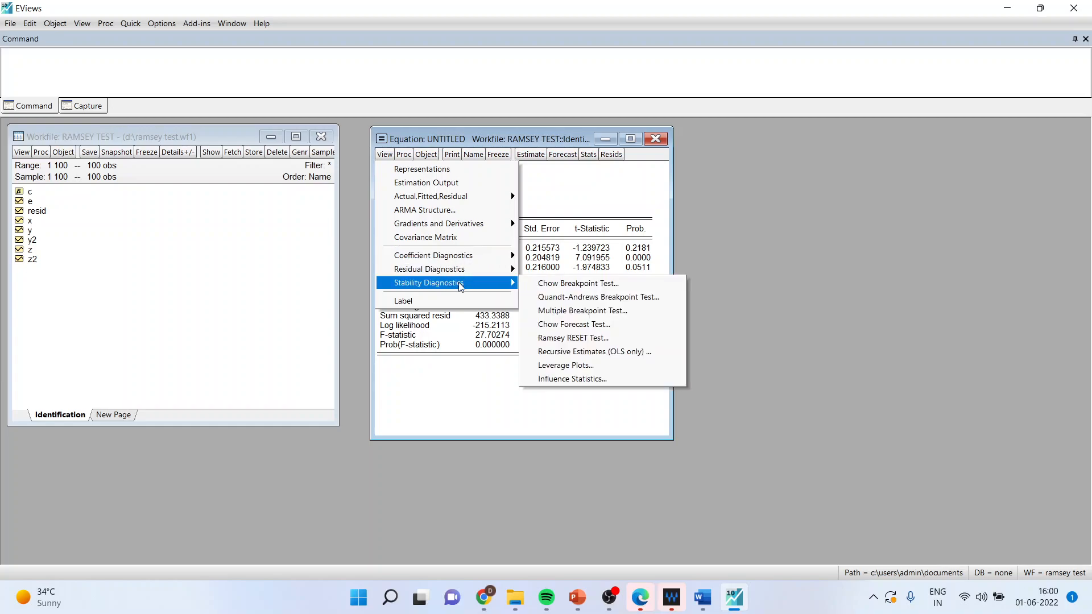
mouse_move(573, 338)
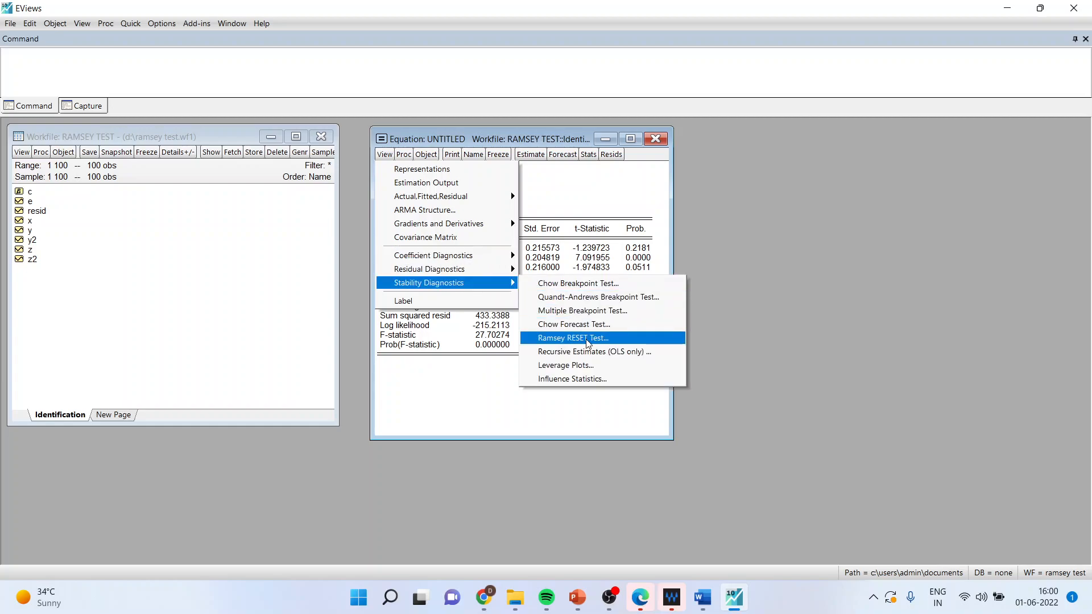
Run the Ramsey RESET test with 2 fitted terms.
left_click(573, 337)
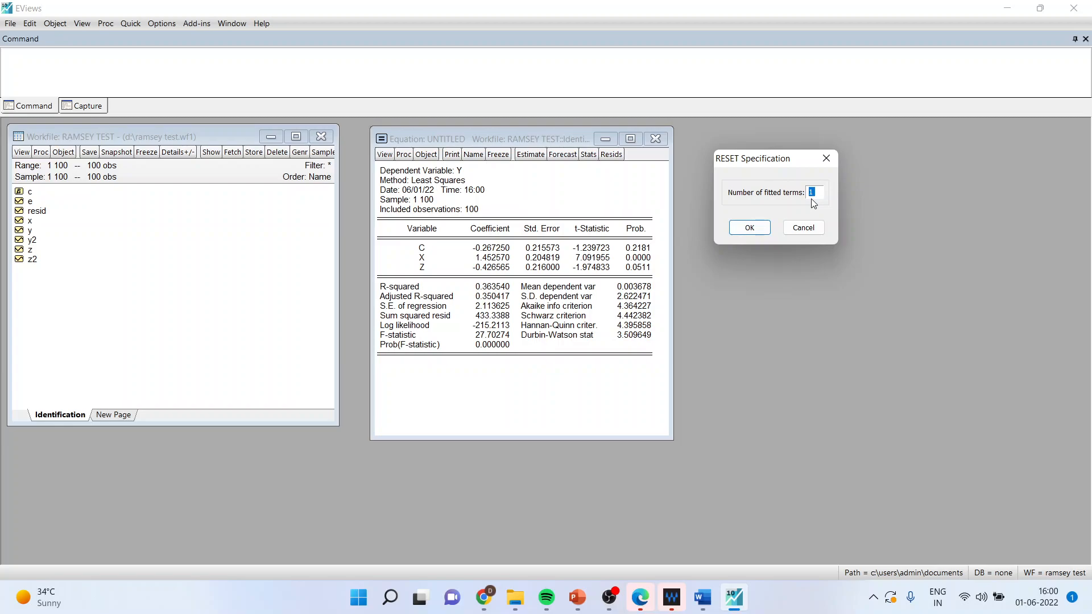
mouse_move(813, 193)
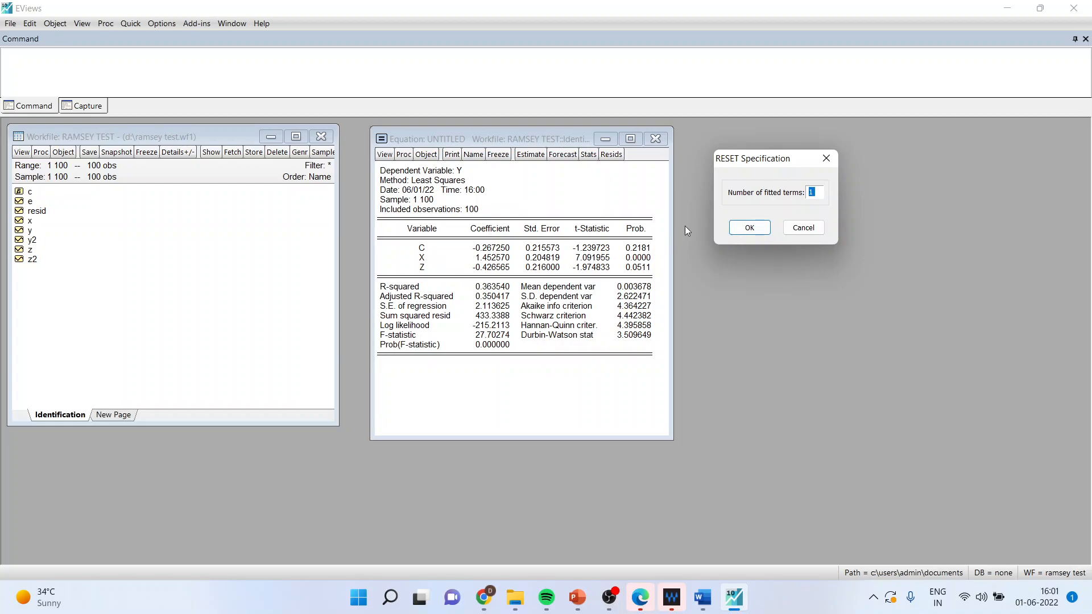
type("2")
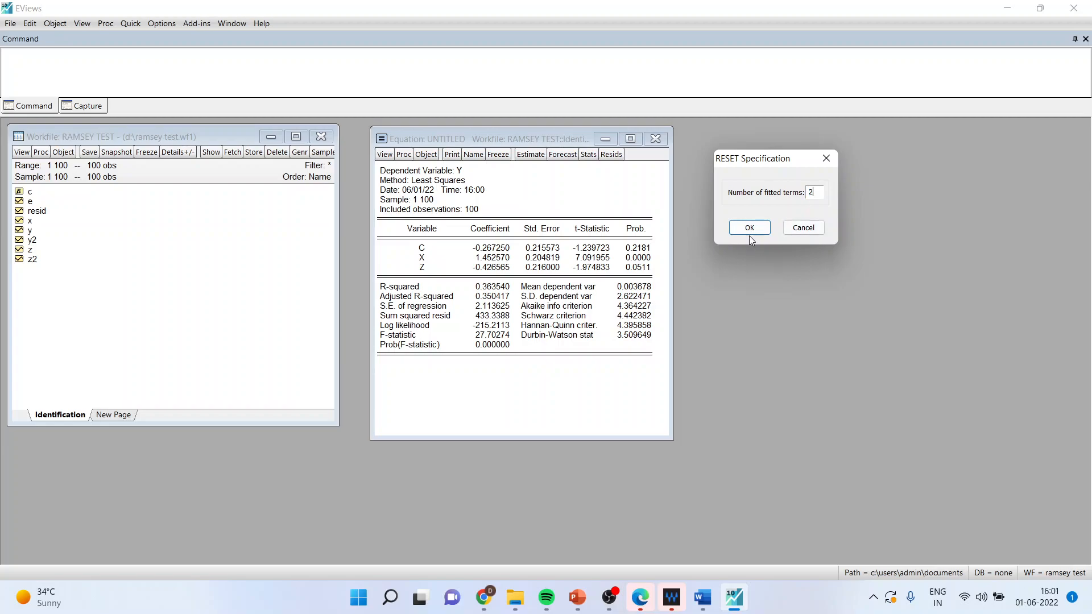
left_click(748, 227)
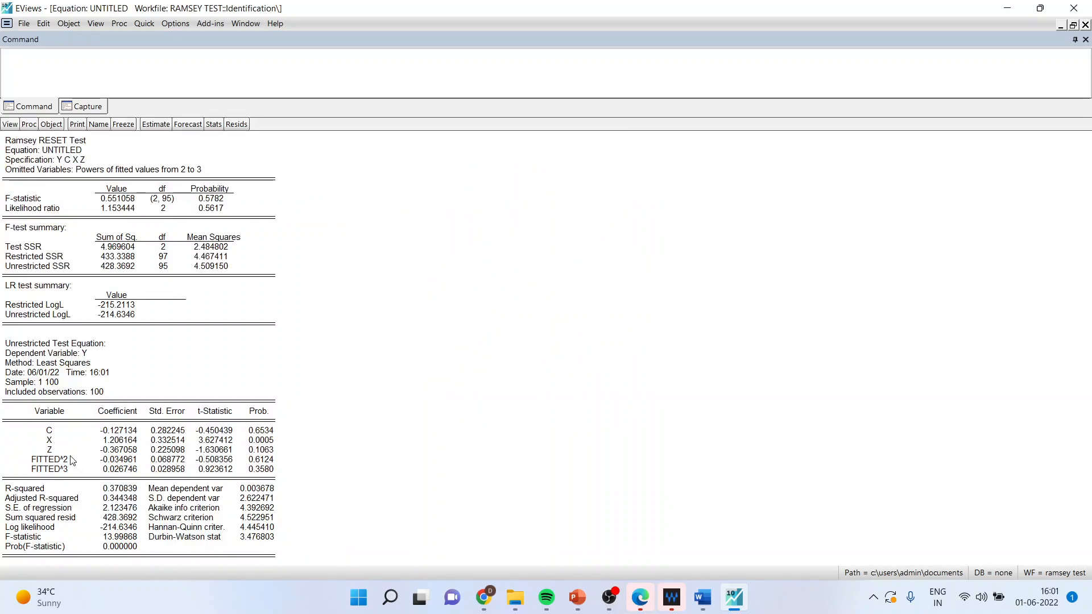
Select the entire RESET test output and copy it.
left_click(49, 469)
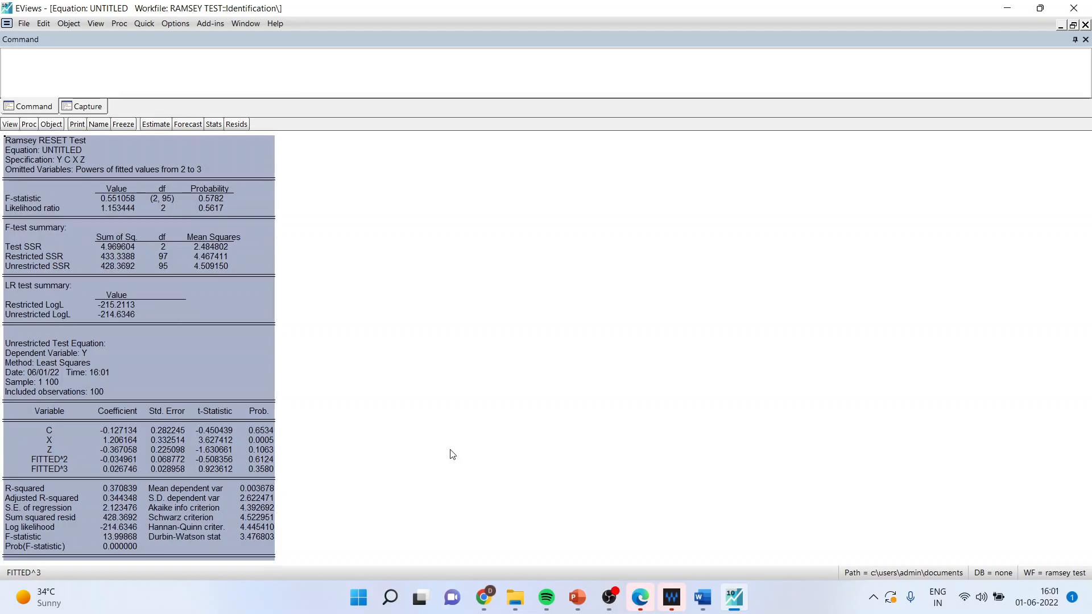
right_click(247, 264)
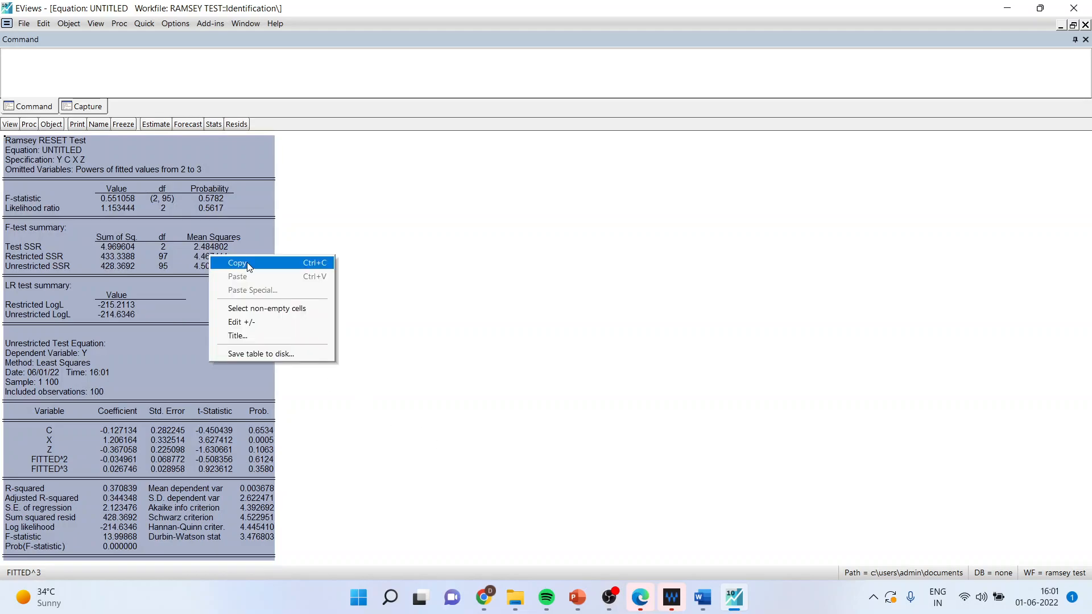
left_click(236, 263)
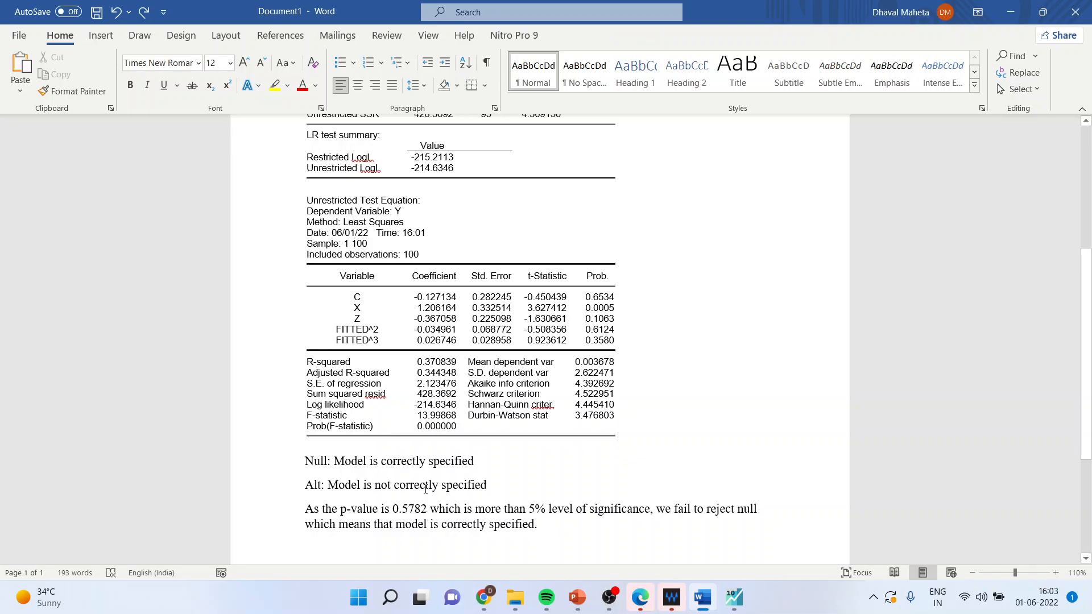
Change the alternative hypothesis to 'Model is misspecified' and highlight probabilities 0.5782 and 0.5617.
double_click(415, 484)
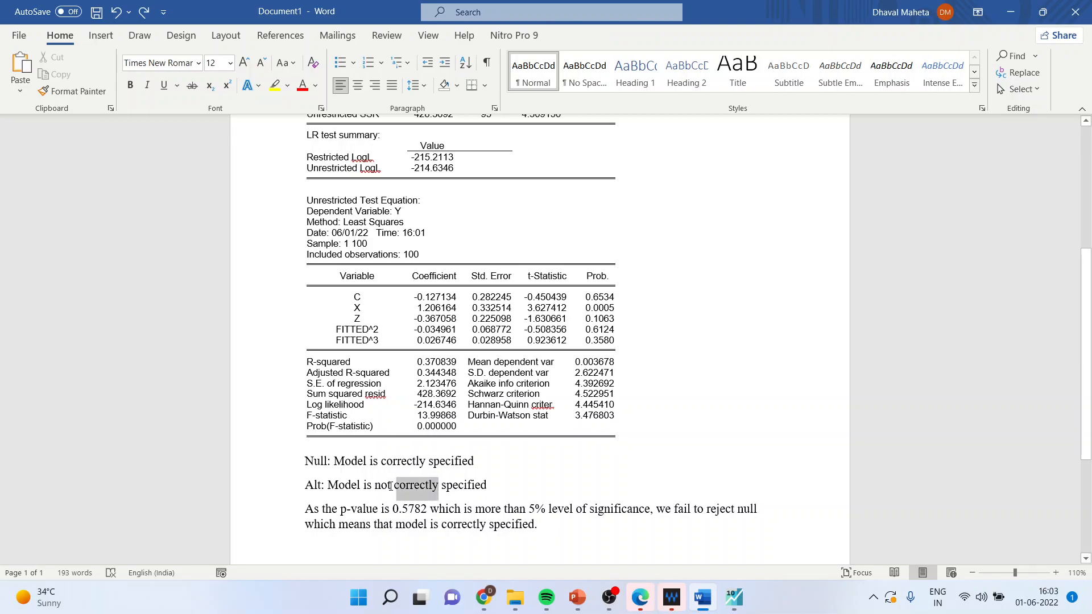
type("m")
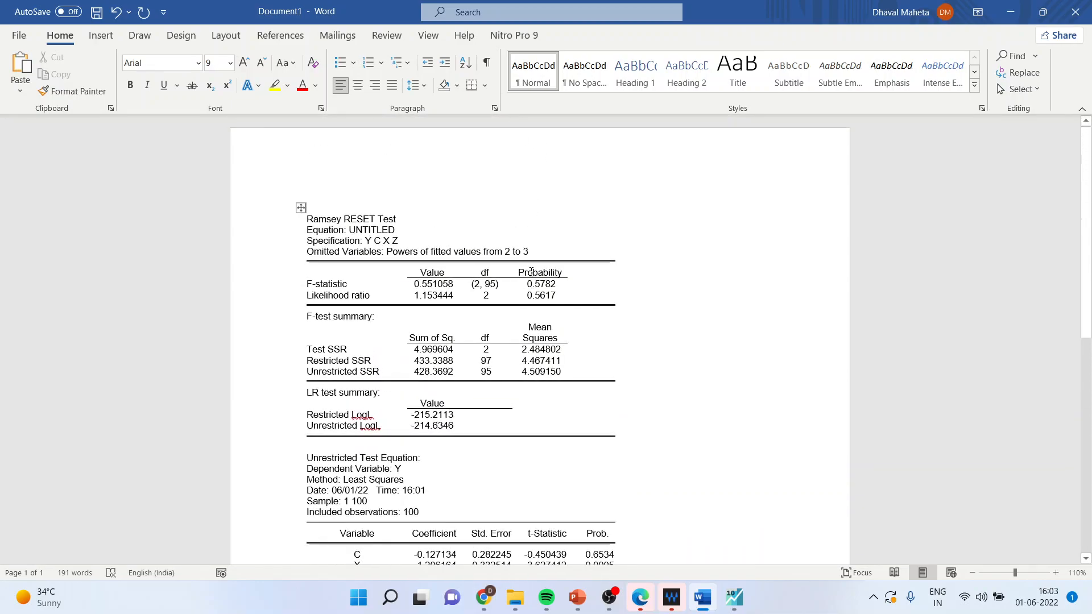
left_click_drag(541, 283, 541, 295)
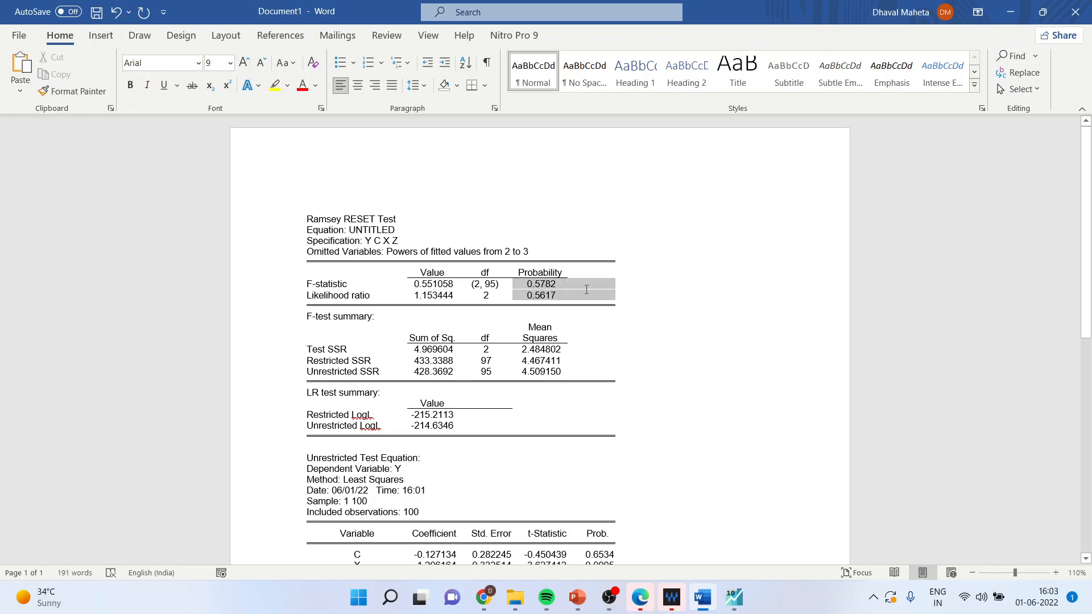
scroll("down", 3)
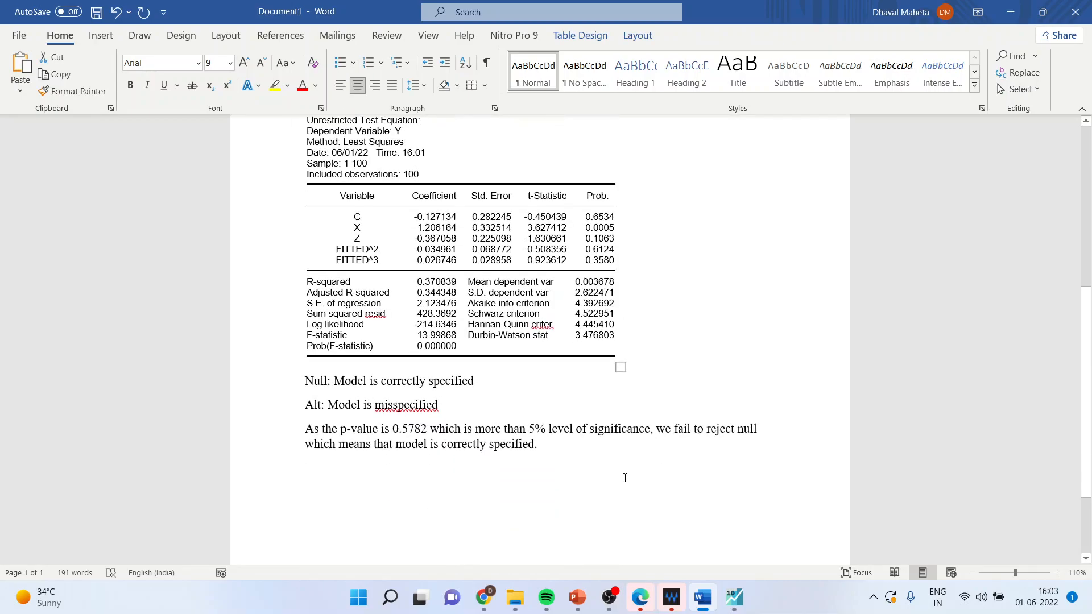
mouse_move(703, 477)
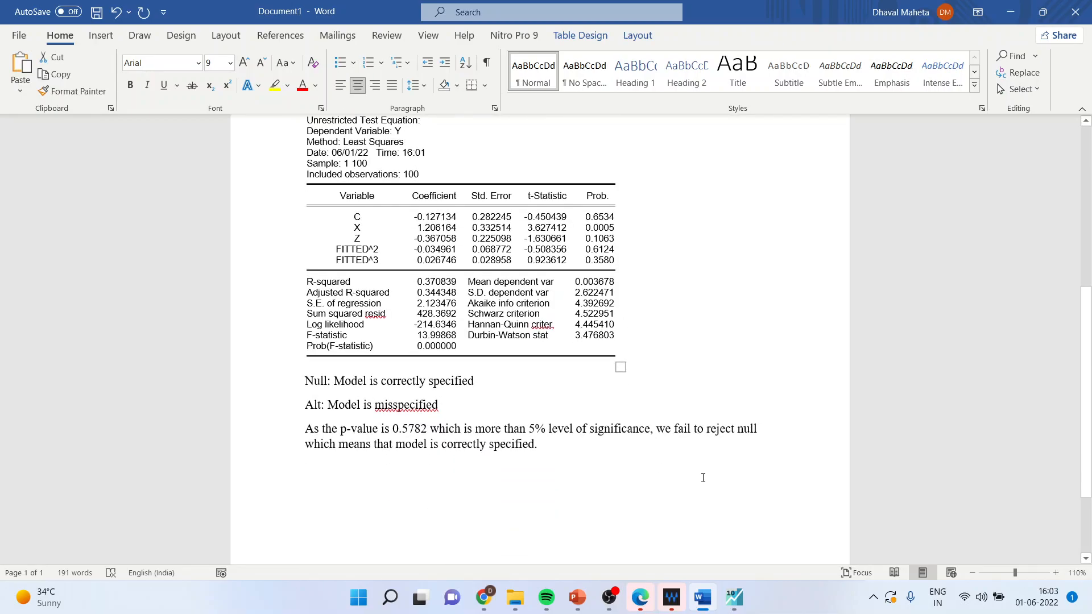